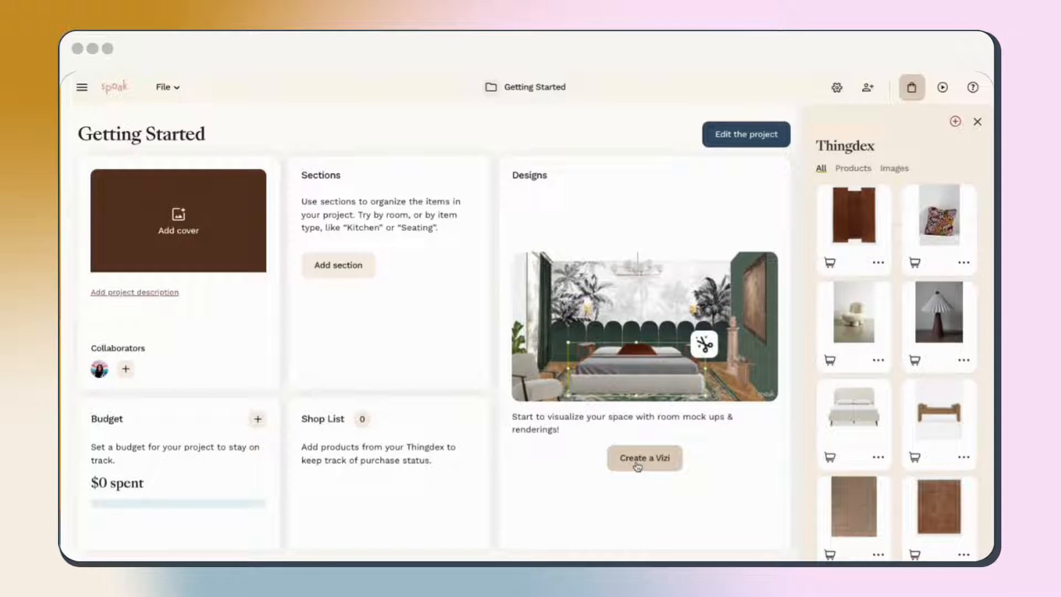
# Start a new Vizi from the Vibe Board + Palette mood board template.
pyautogui.click(643, 458)
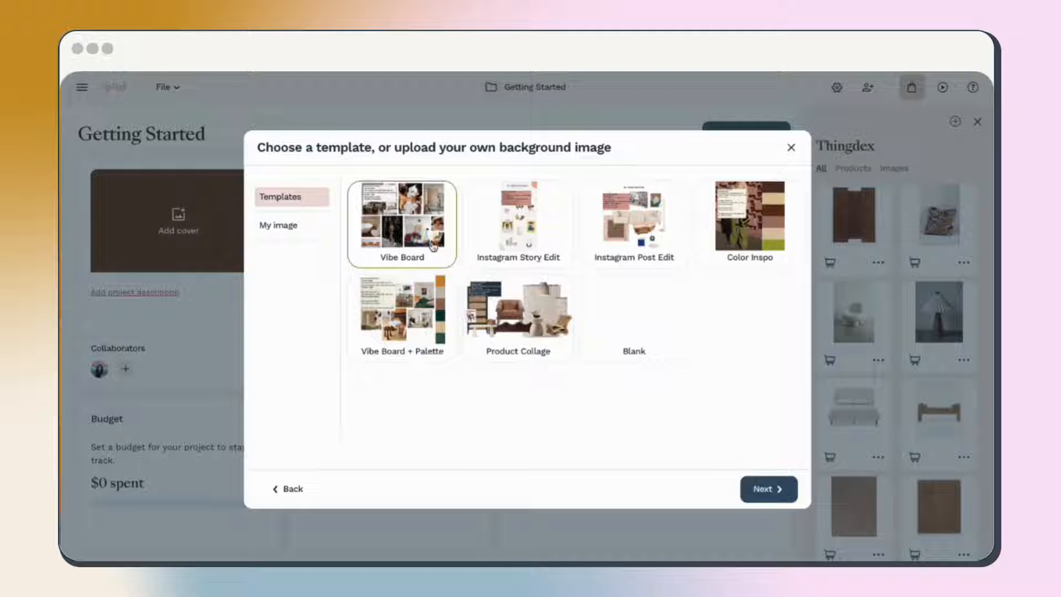
pyautogui.moveTo(534, 318)
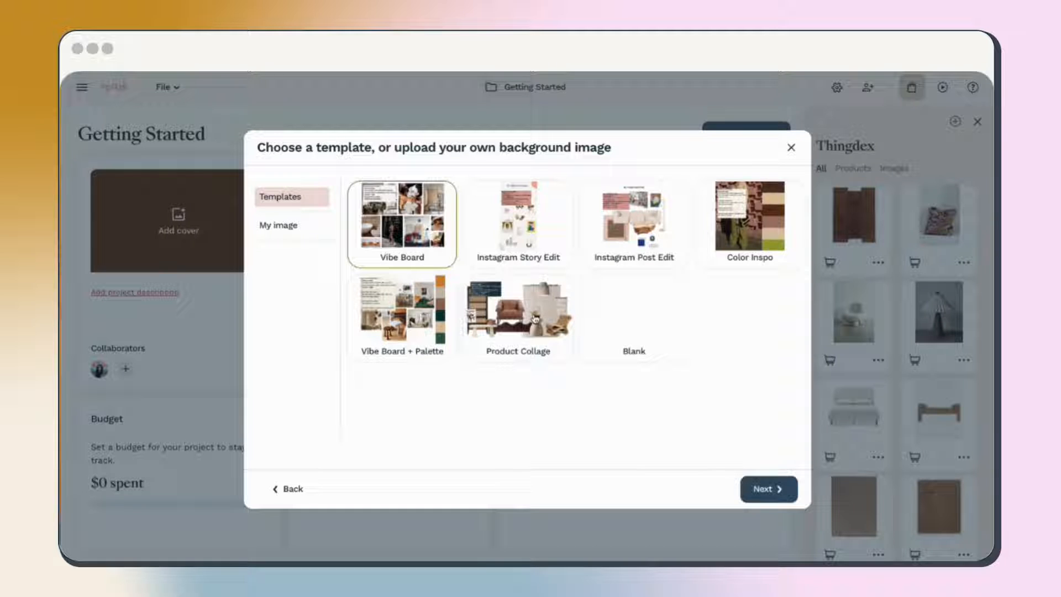
pyautogui.click(517, 315)
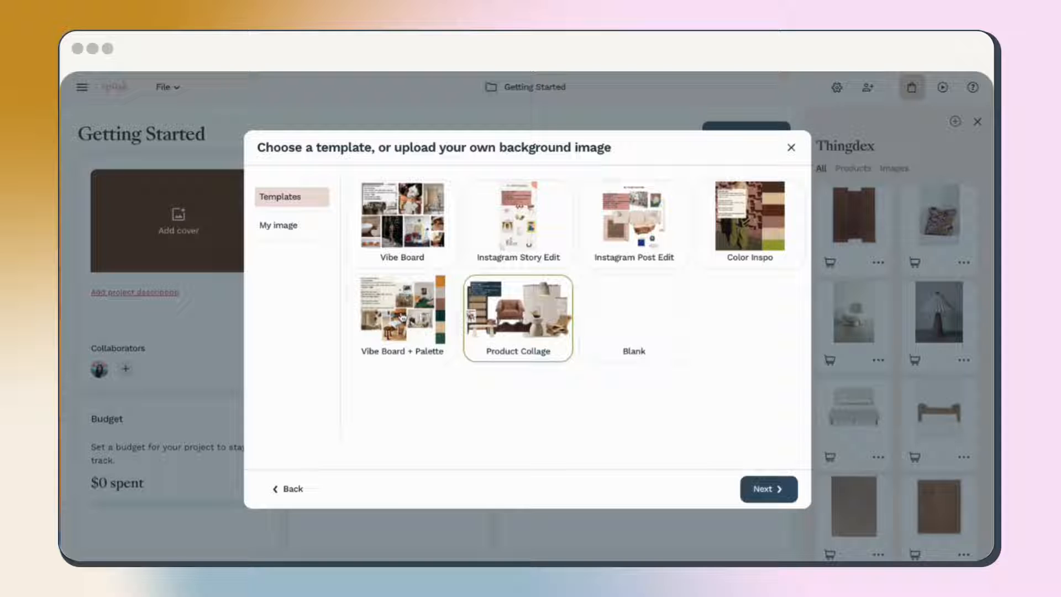
pyautogui.click(402, 317)
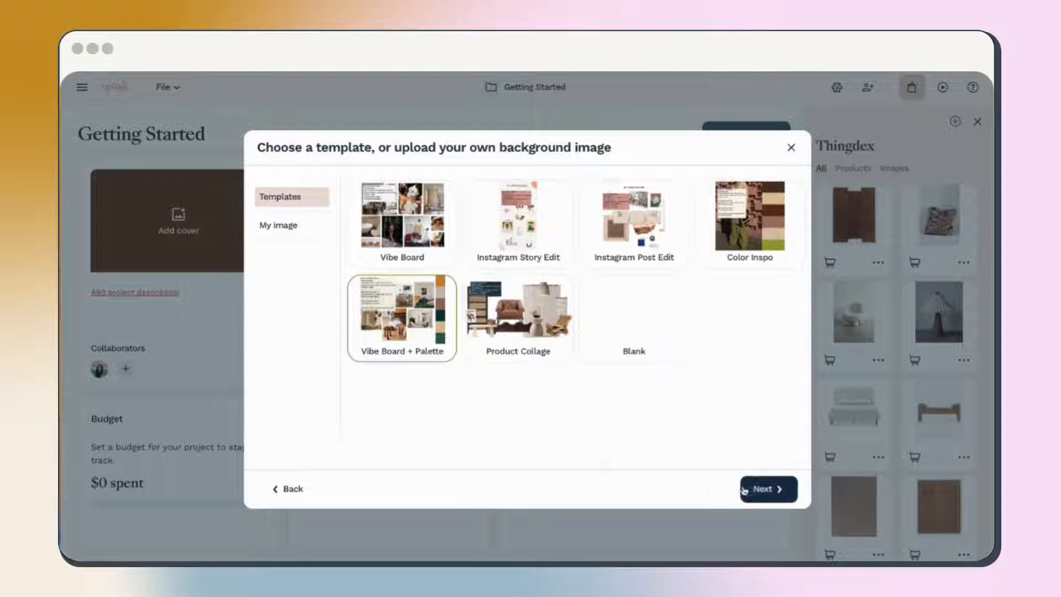
pyautogui.click(768, 488)
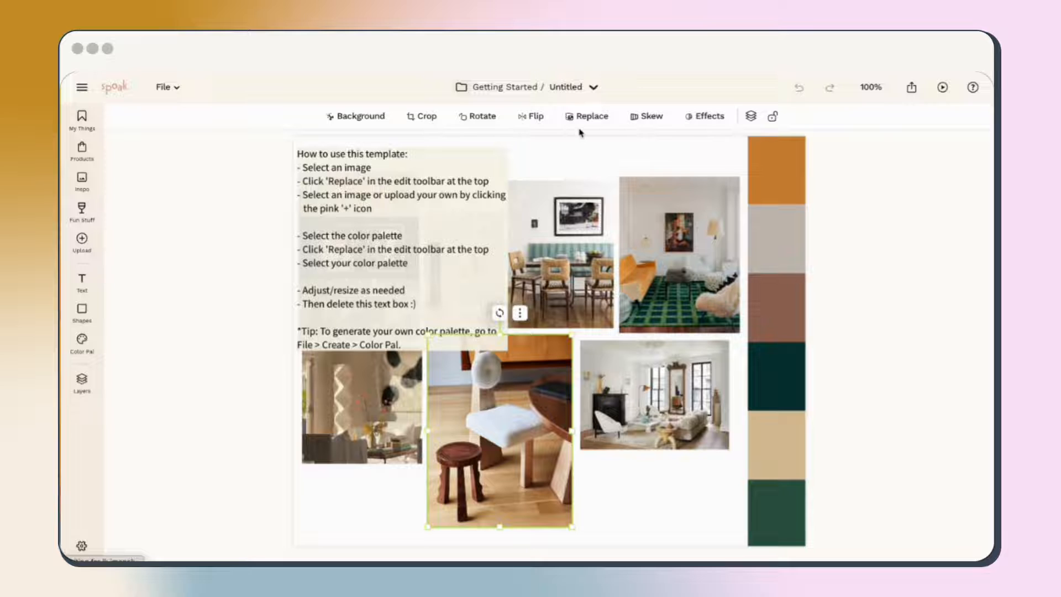
pyautogui.moveTo(578, 132)
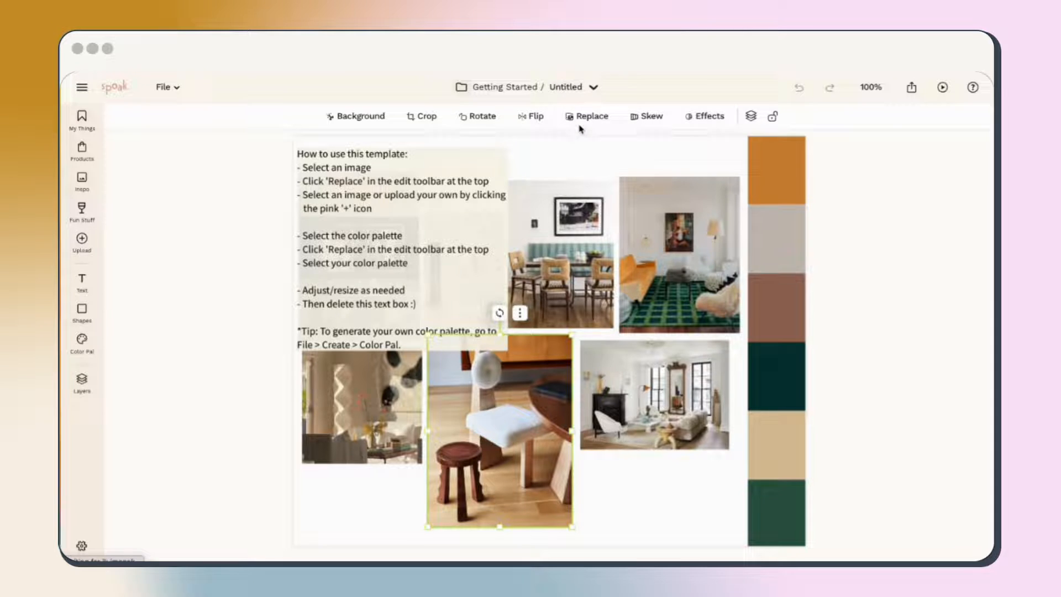
# Filter replacement Inspo images for the chair photo to Color: Red and one Spoak Sign.
pyautogui.click(593, 115)
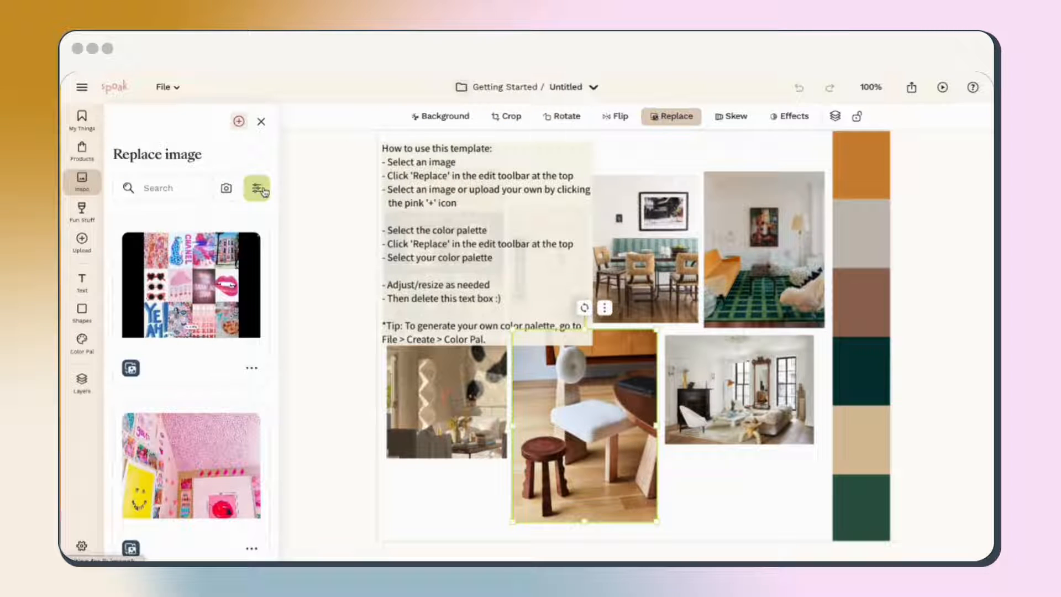
pyautogui.click(255, 187)
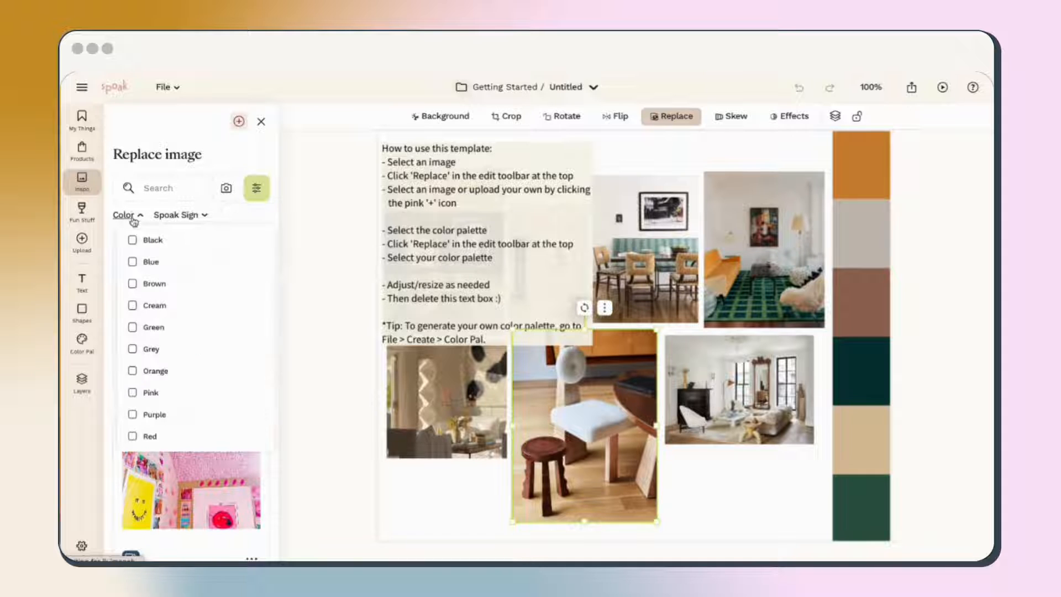
pyautogui.click(133, 436)
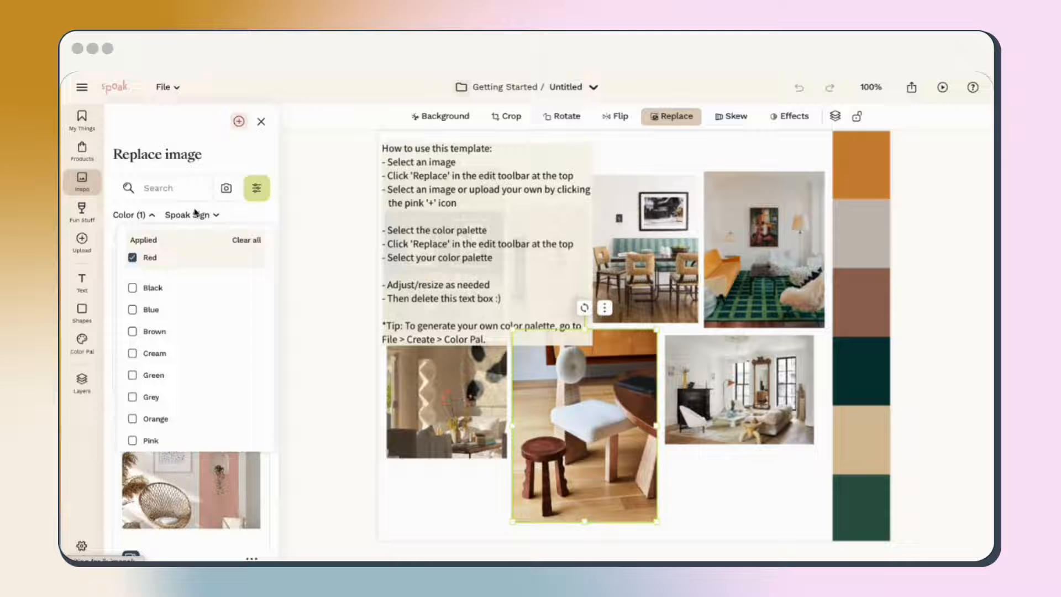
pyautogui.click(187, 215)
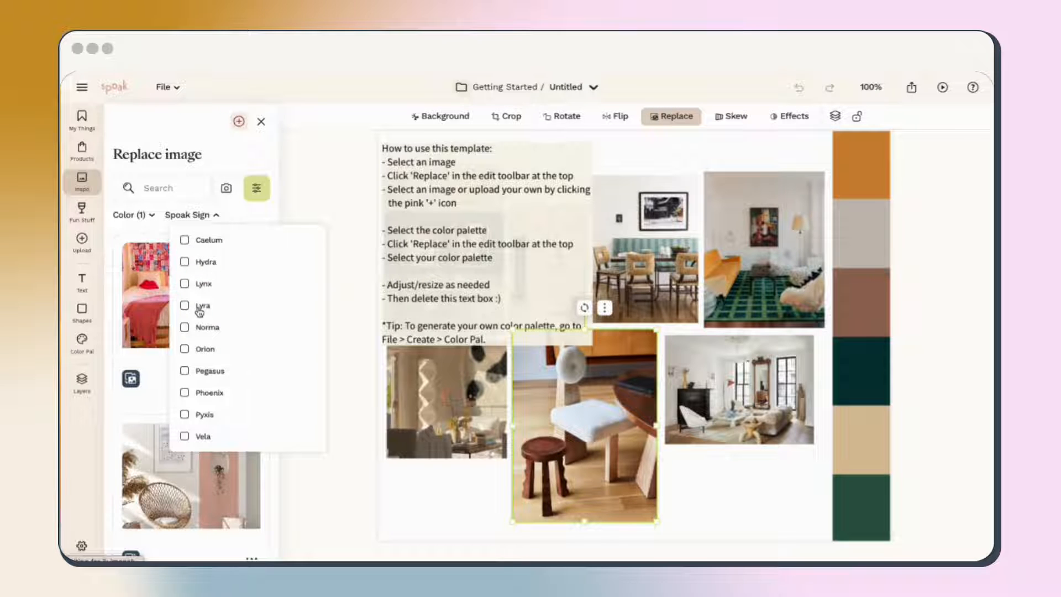
pyautogui.click(203, 305)
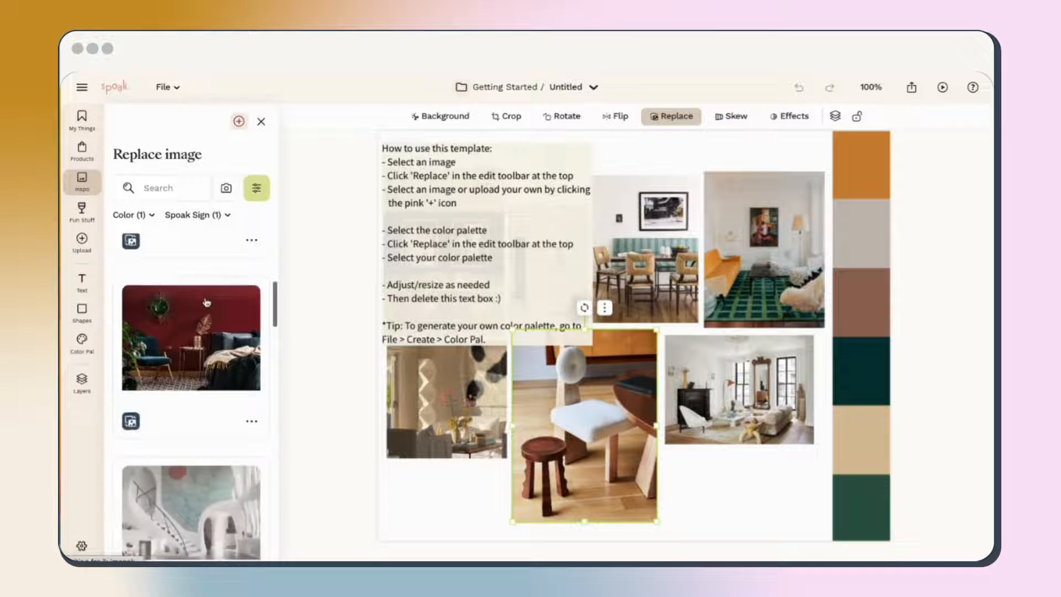
# Swap the chair photo for the white arched staircase interior with blue mural.
pyautogui.scroll(-3)
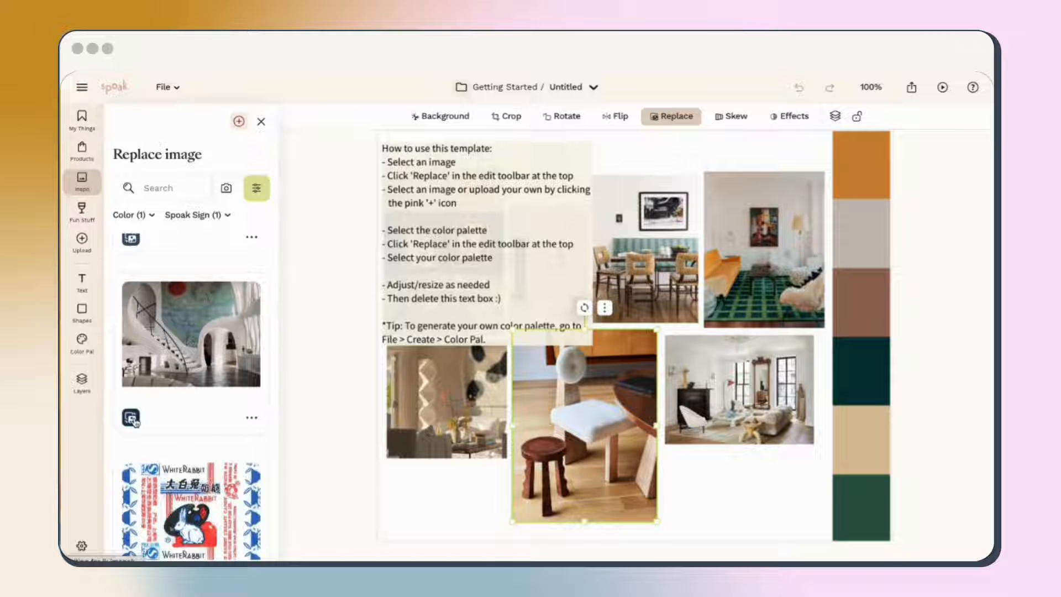
pyautogui.click(131, 416)
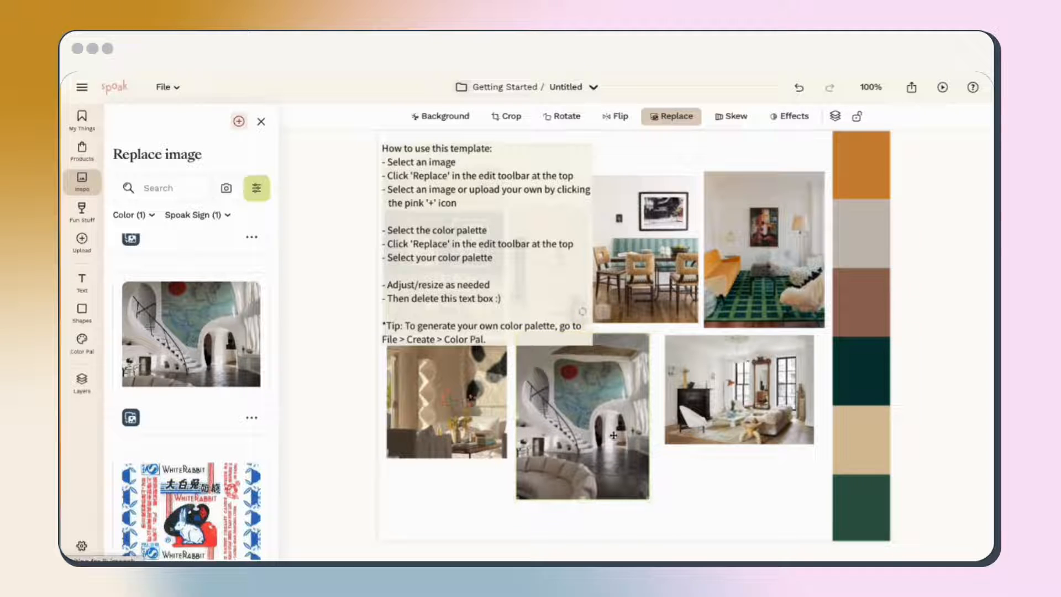
pyautogui.click(581, 418)
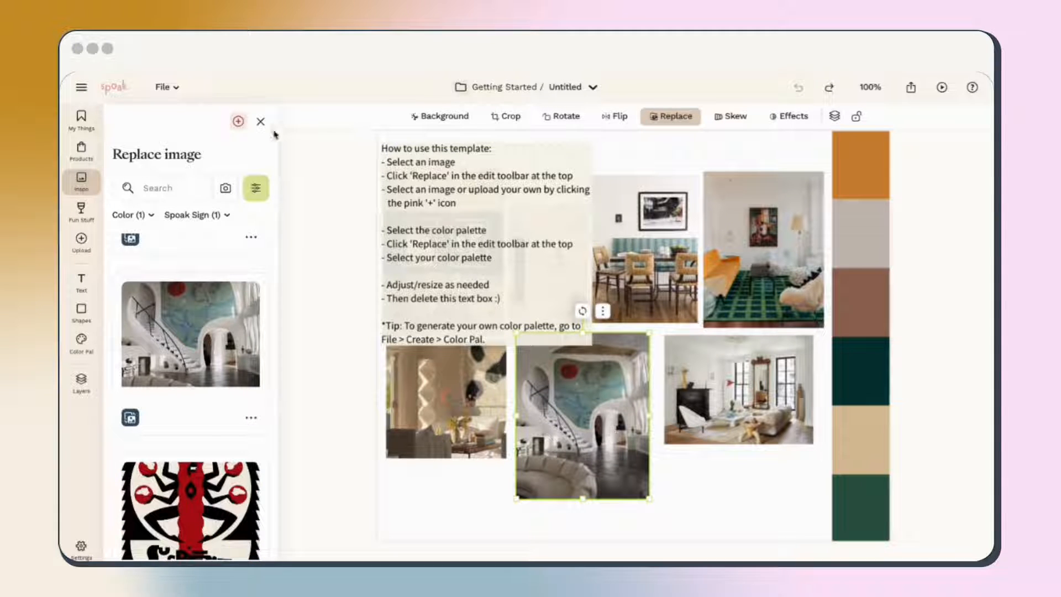
pyautogui.click(260, 121)
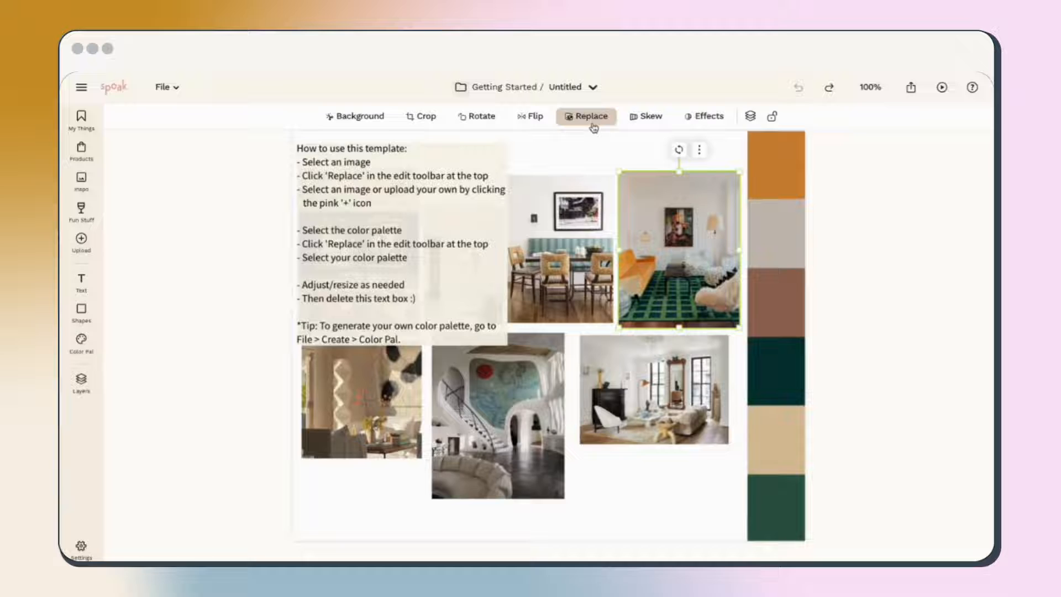
# Replace the top-right living-room photo with the red horse art print loaded from its image URL.
pyautogui.click(585, 116)
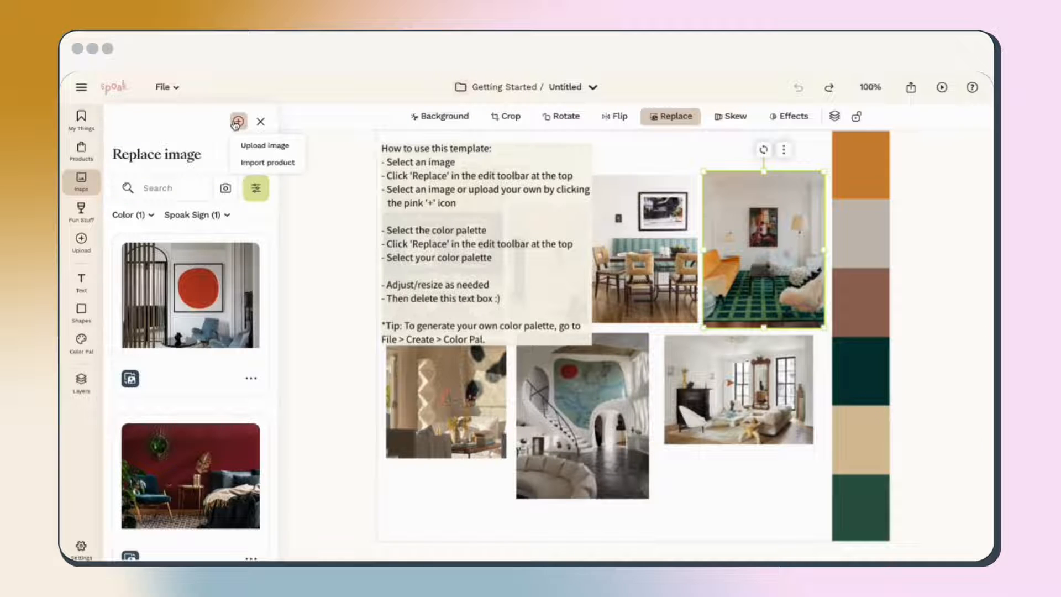
pyautogui.click(264, 145)
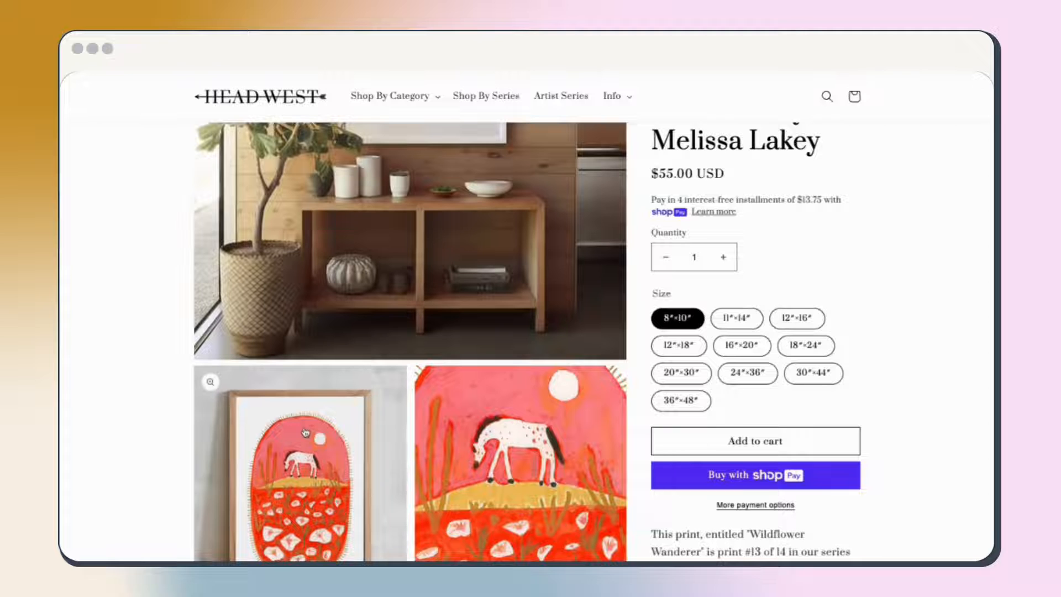
pyautogui.rightClick(304, 430)
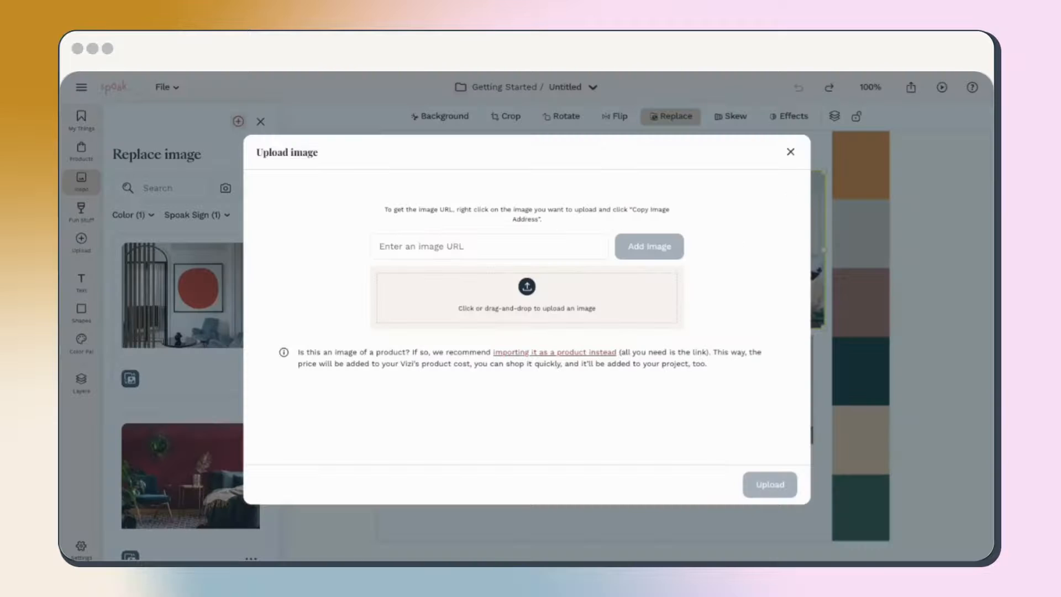
pyautogui.write('werWanderArtPrint2.jpg?v=1695227935&width=823')
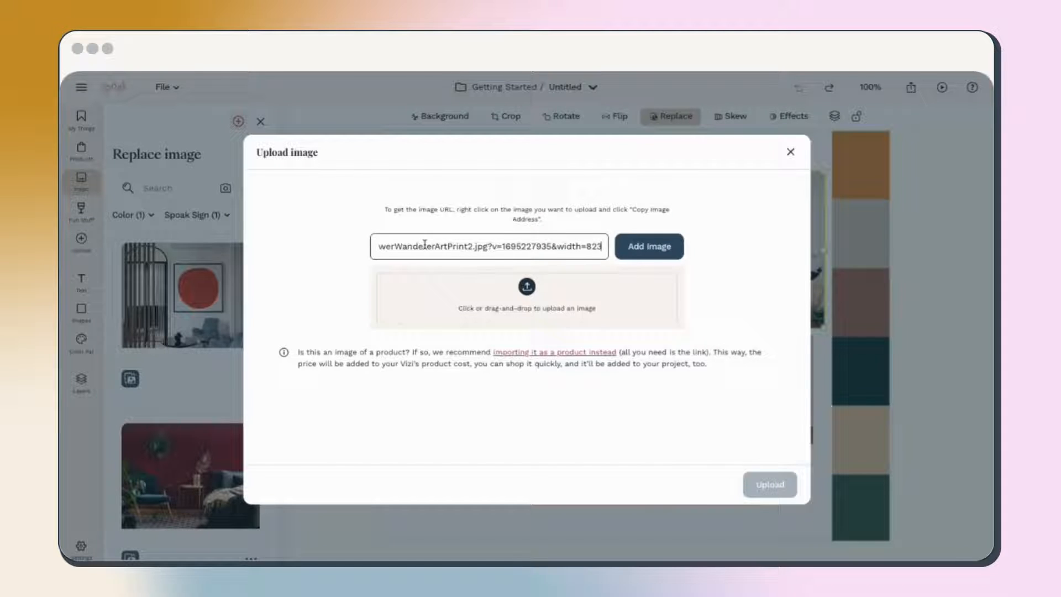
pyautogui.click(647, 245)
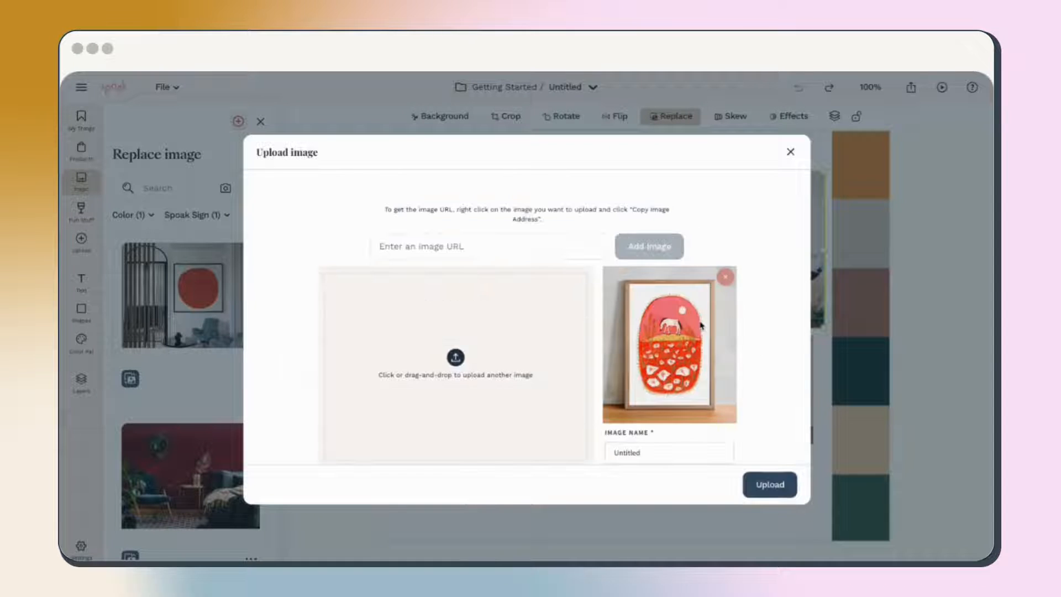
# Name the uploaded art print 'Wanderer'.
pyautogui.click(669, 430)
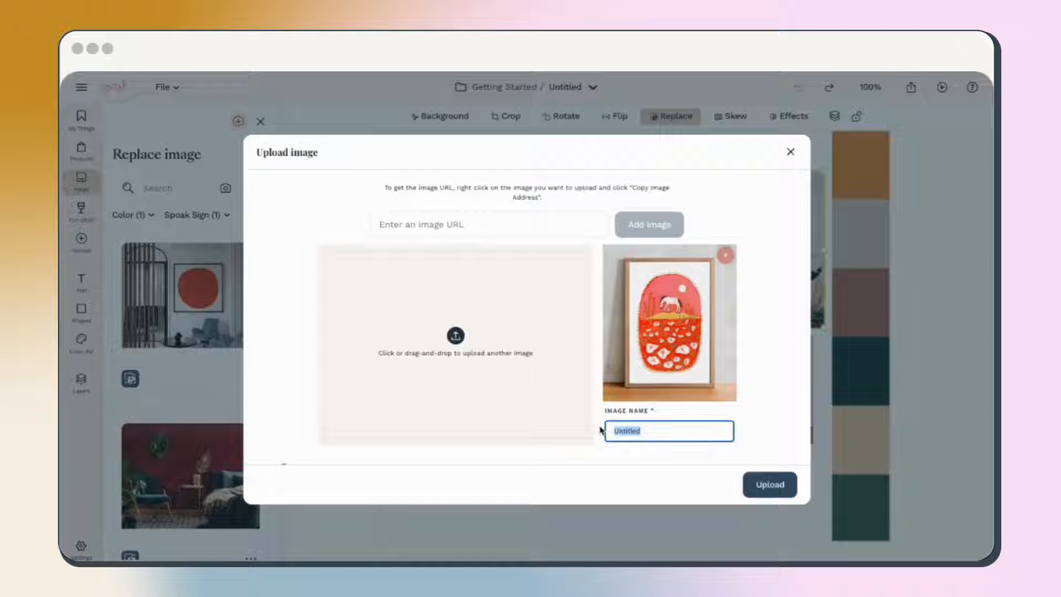
pyautogui.write('Wanderer')
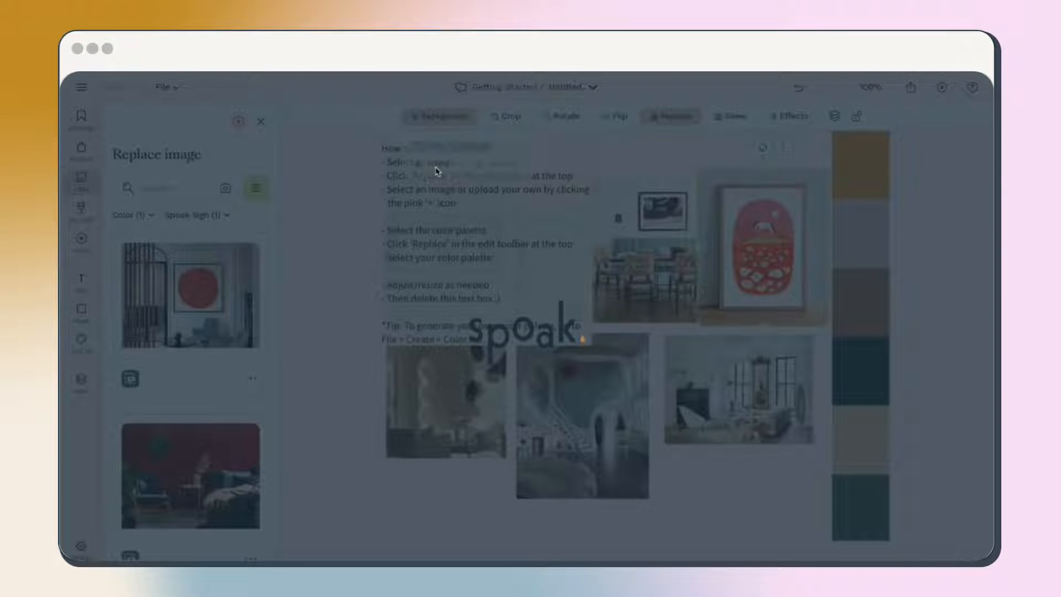
pyautogui.click(438, 115)
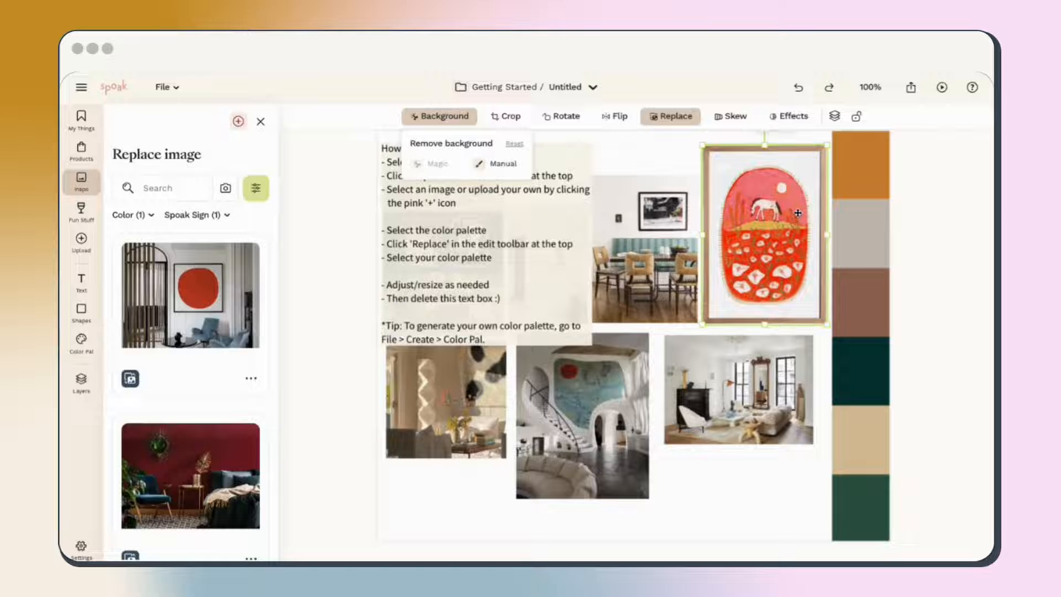
pyautogui.click(438, 116)
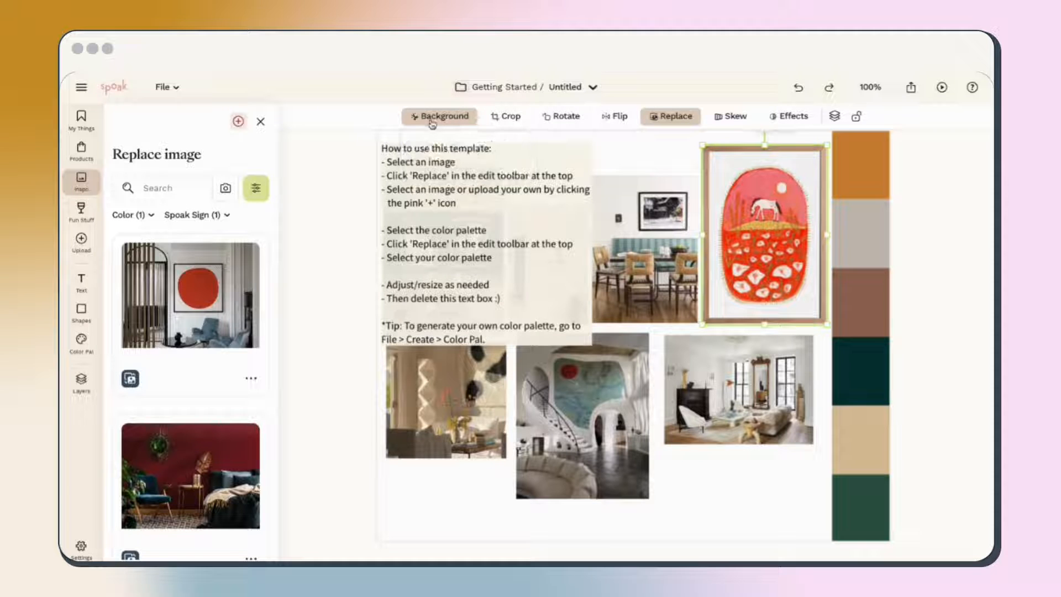
pyautogui.click(260, 122)
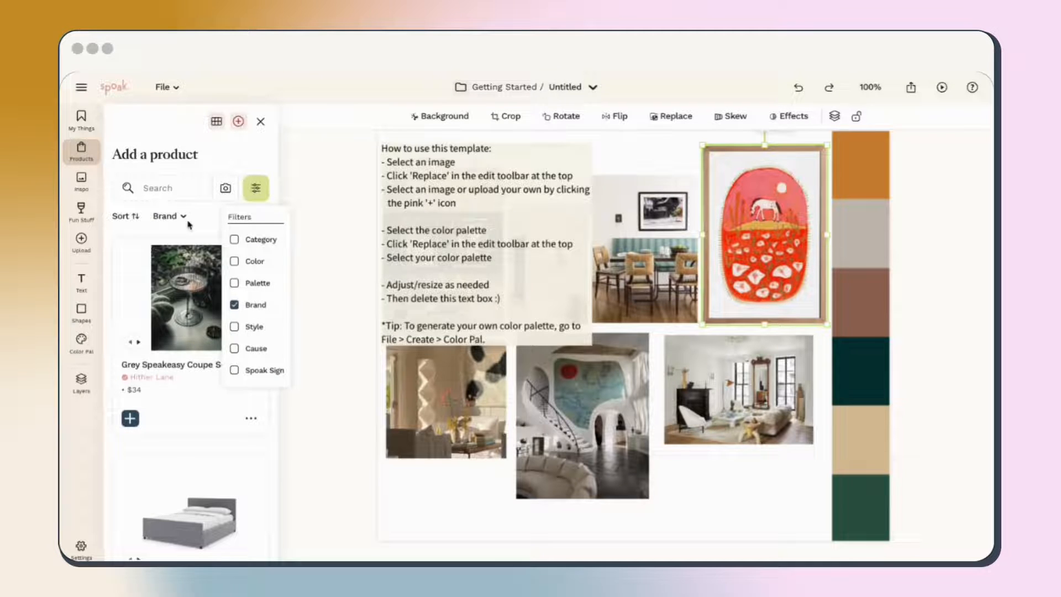
# Add Berte's Tiny Amphora Vase from Products, enlarged and placed over the lower photos.
pyautogui.write('berte')
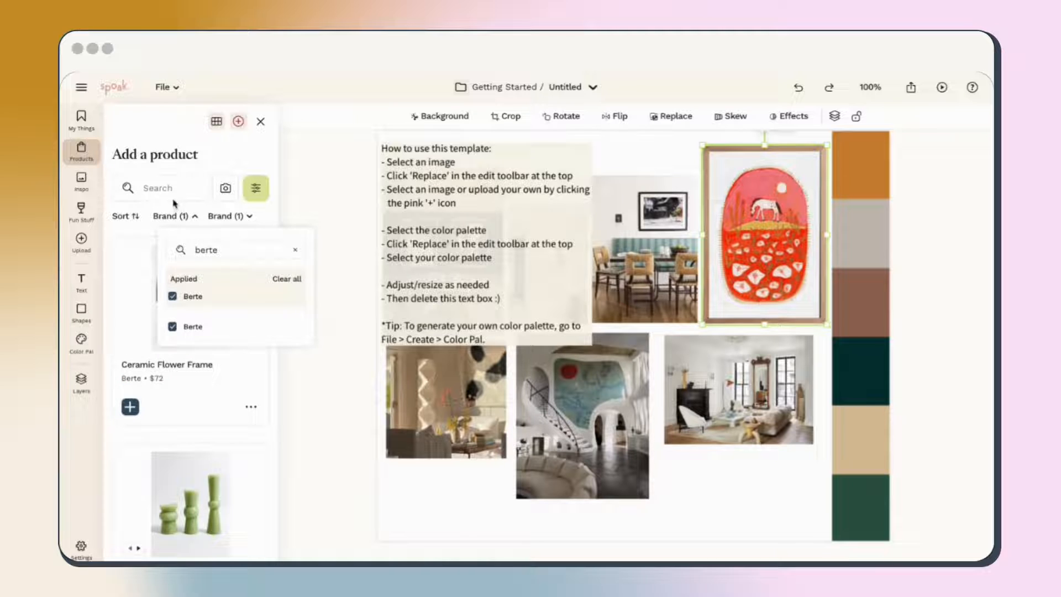
pyautogui.write('vase')
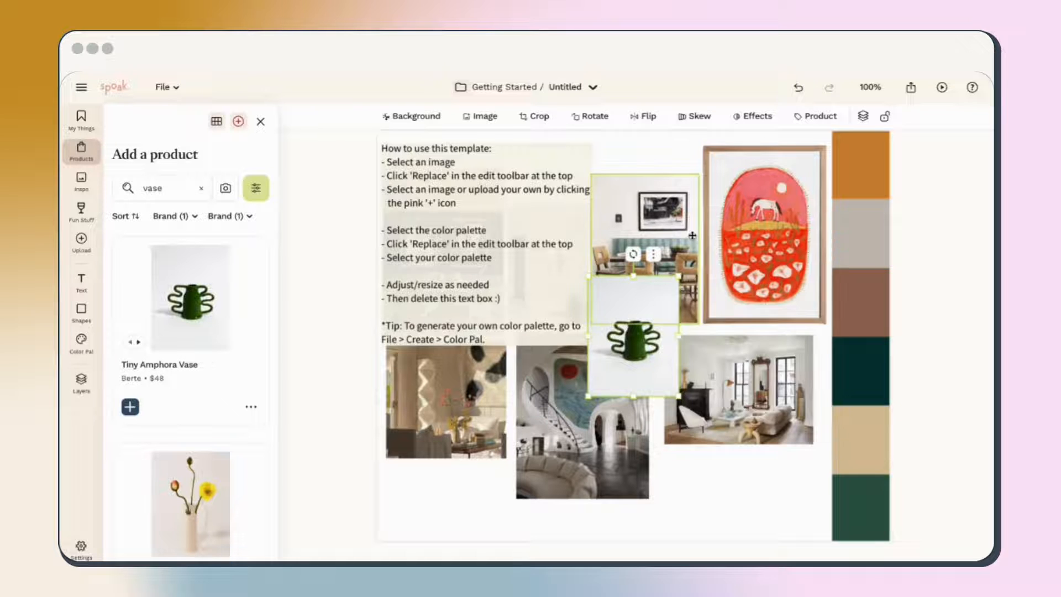
pyautogui.moveTo(632, 338); pyautogui.dragTo(542, 368)
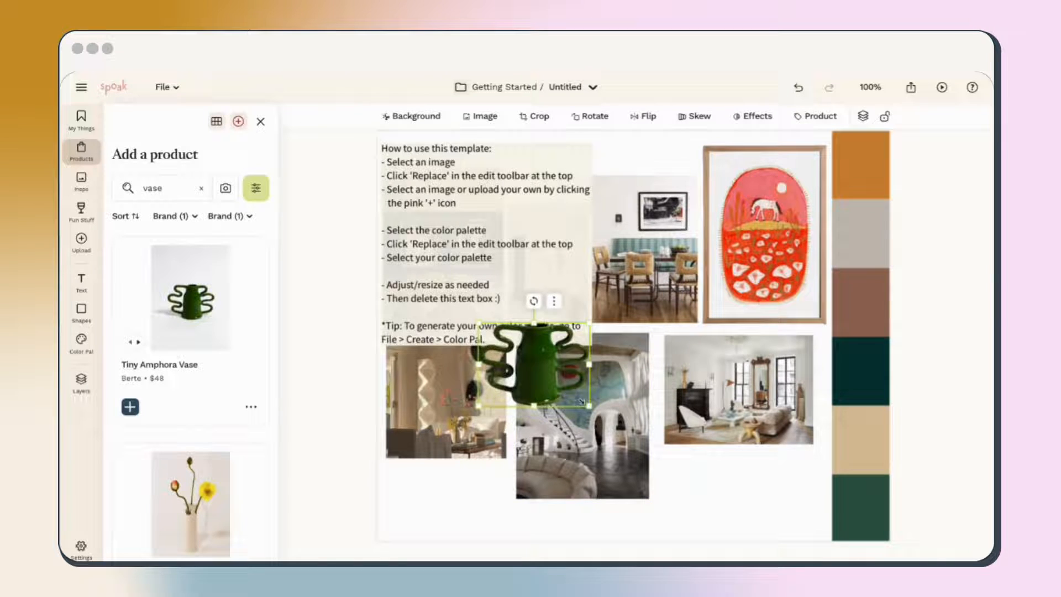
pyautogui.moveTo(537, 368); pyautogui.dragTo(504, 376)
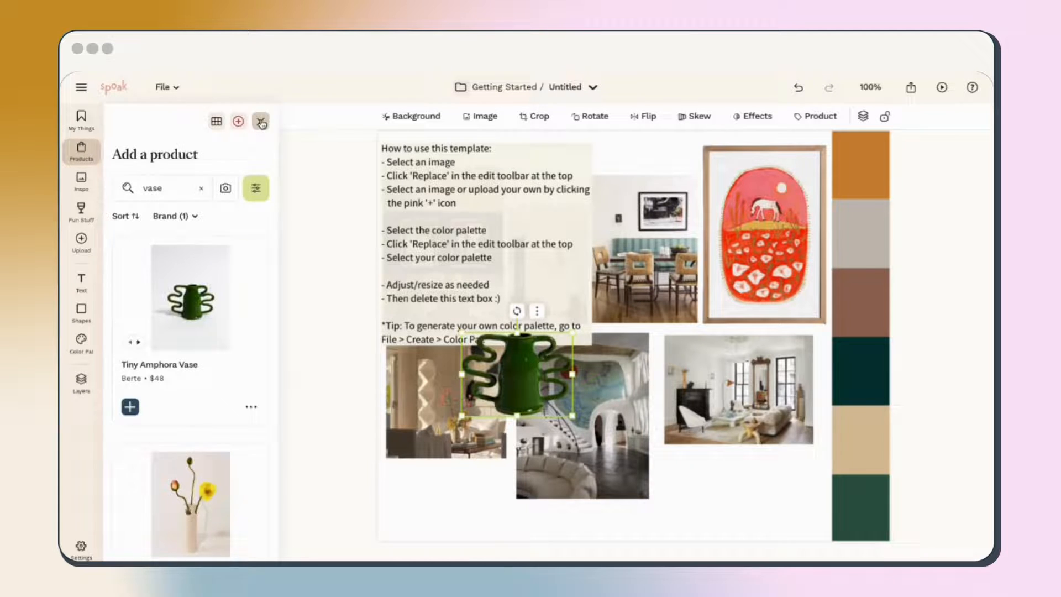
# Import the wooden scalloped chair product from its pasted web link.
pyautogui.click(81, 238)
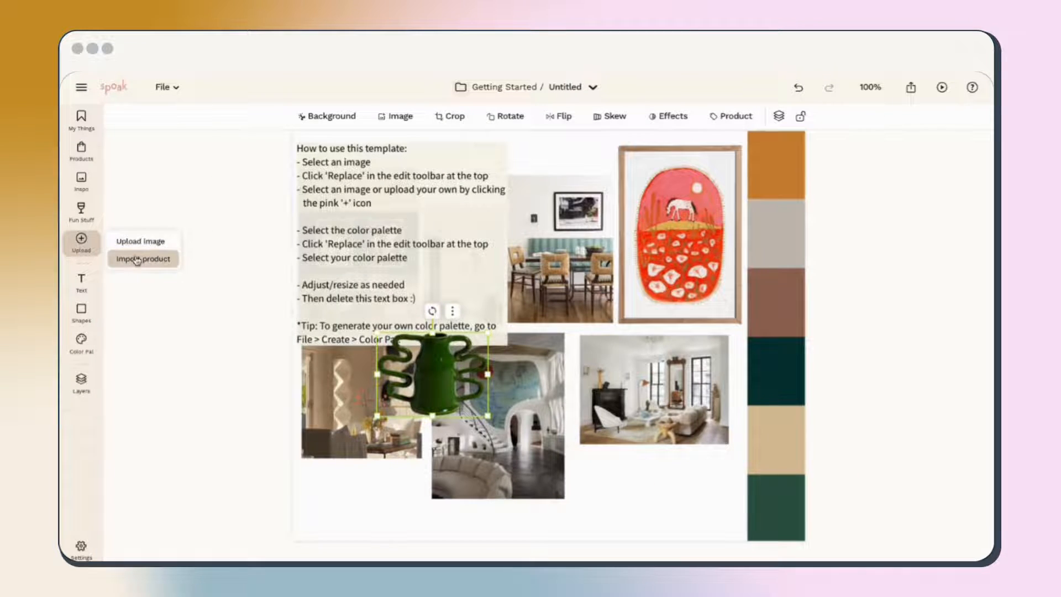
pyautogui.click(143, 258)
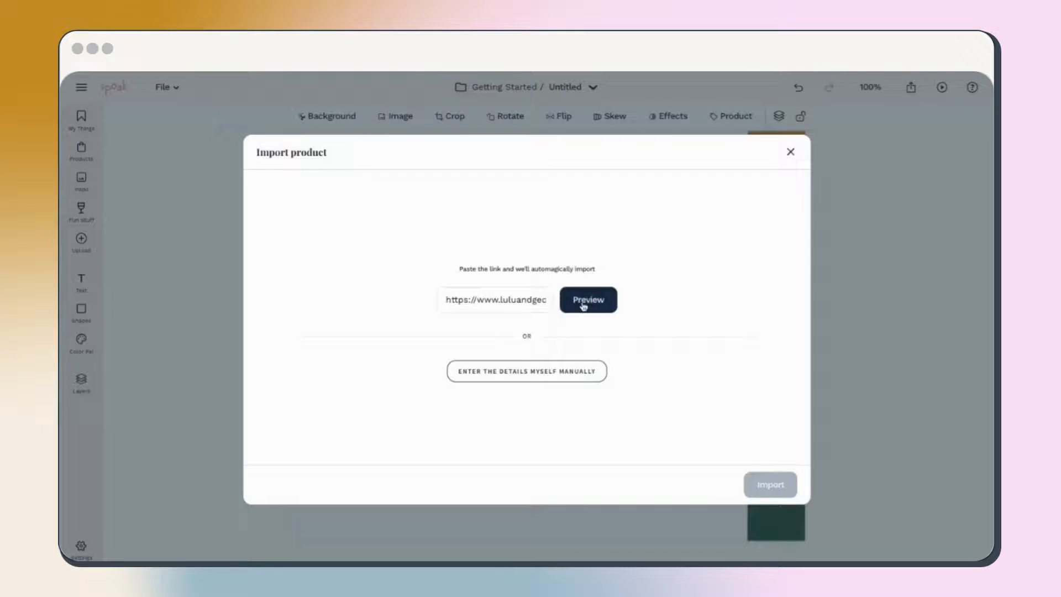
pyautogui.click(588, 300)
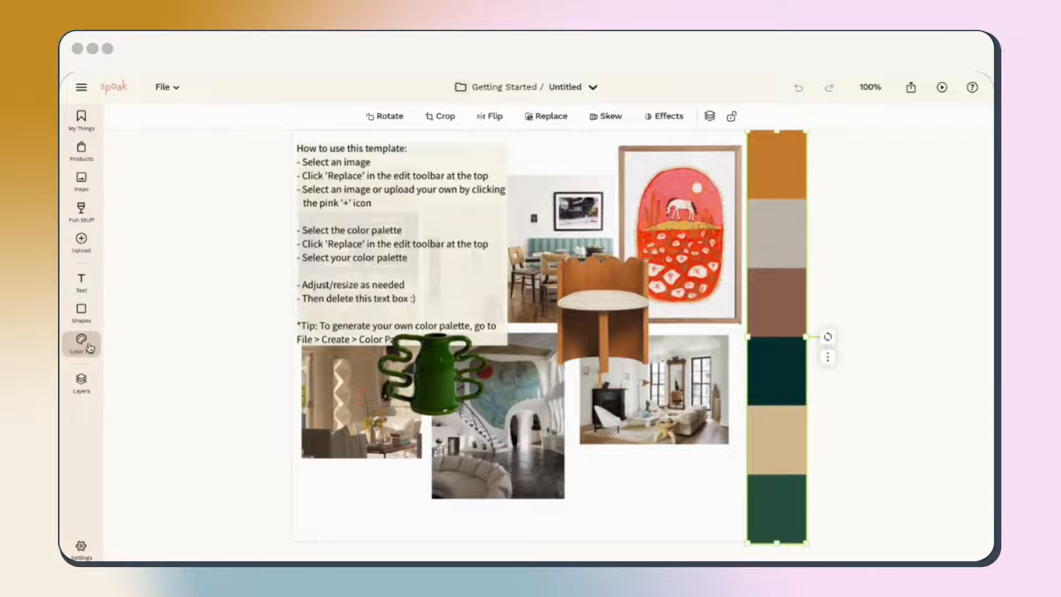
# Generate a new Color Pal from the uploaded horse art print in My images.
pyautogui.click(81, 342)
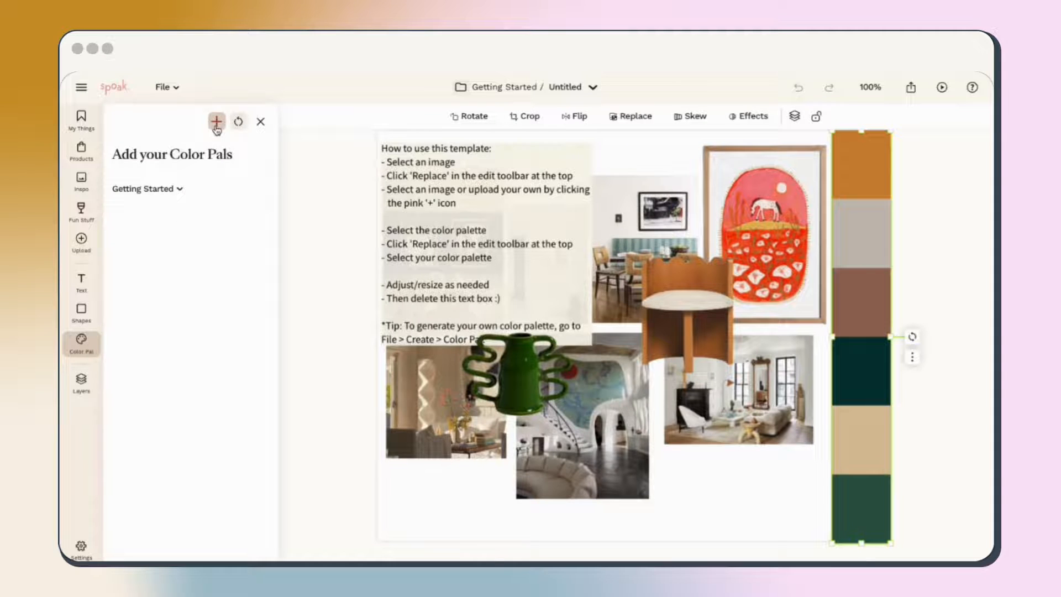
pyautogui.click(216, 123)
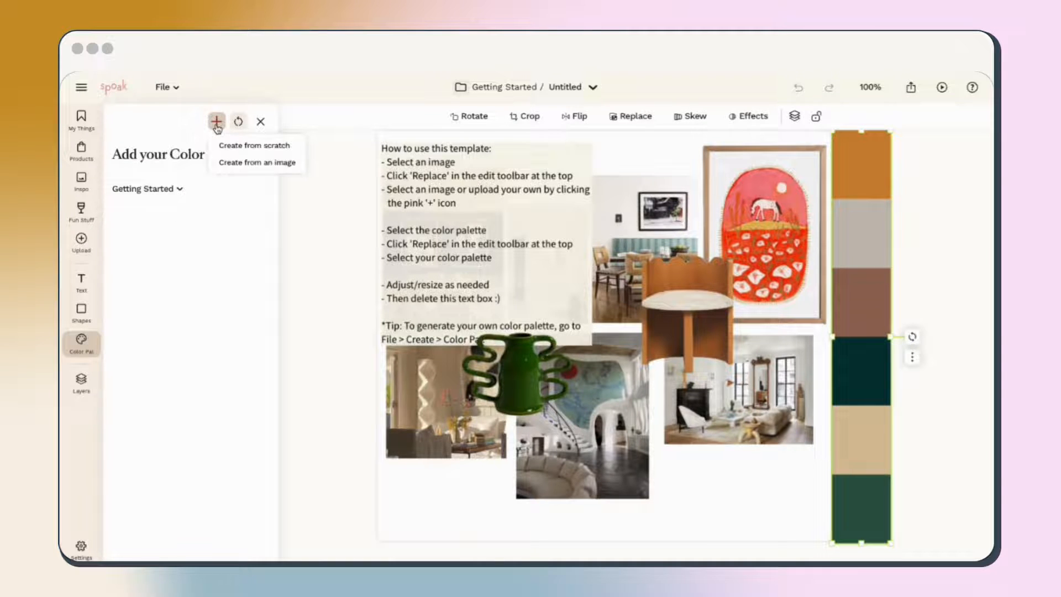
pyautogui.click(254, 145)
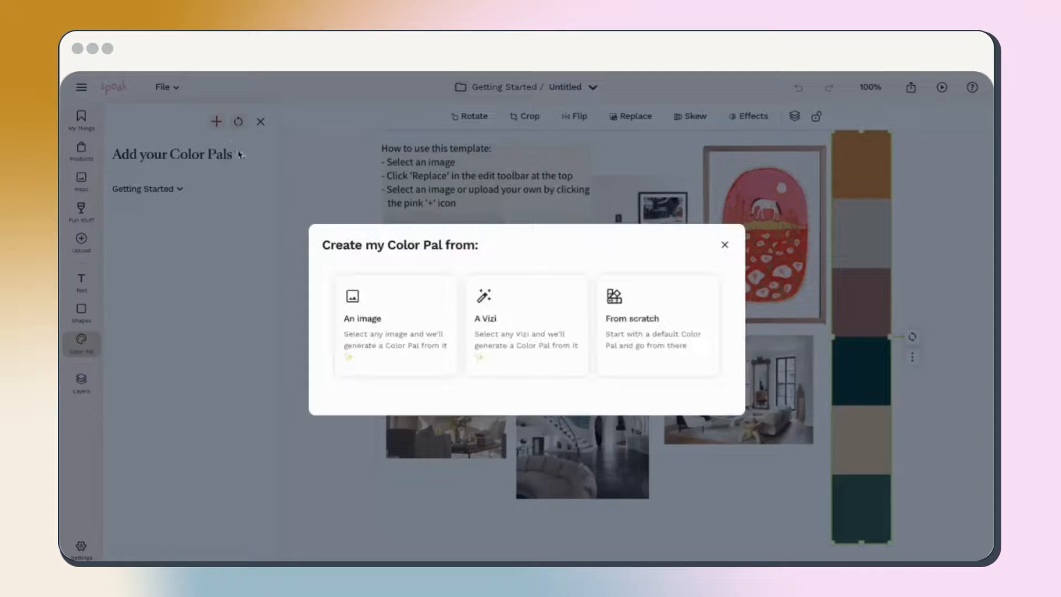
pyautogui.click(395, 318)
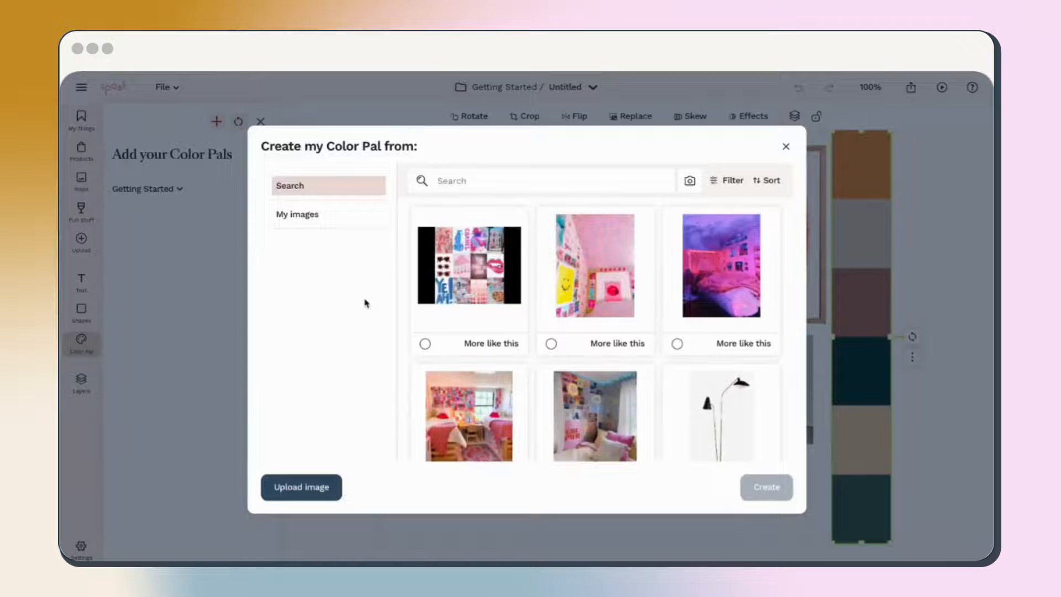
pyautogui.click(296, 214)
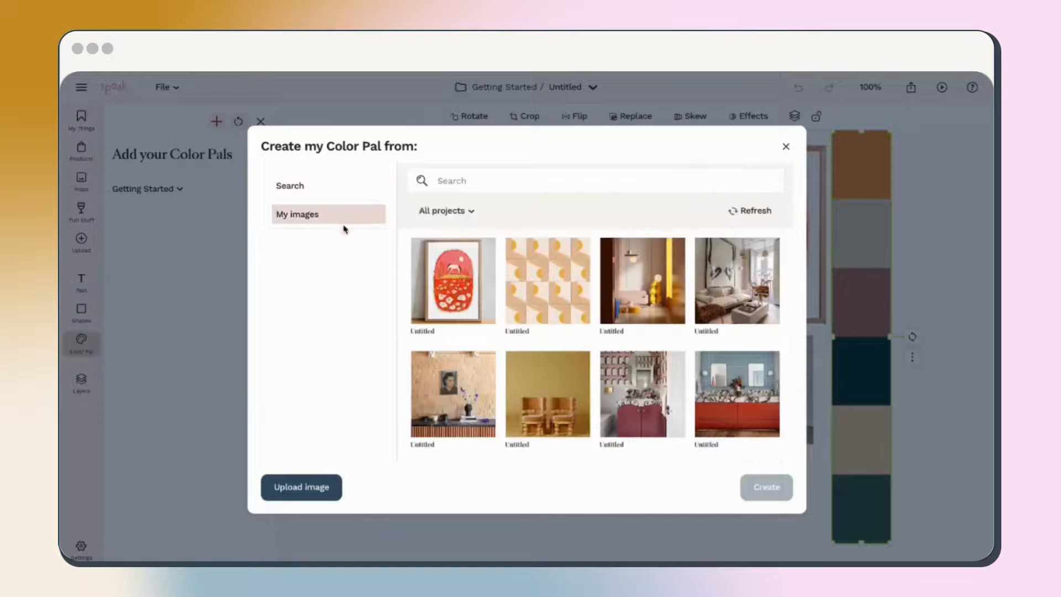
pyautogui.click(452, 280)
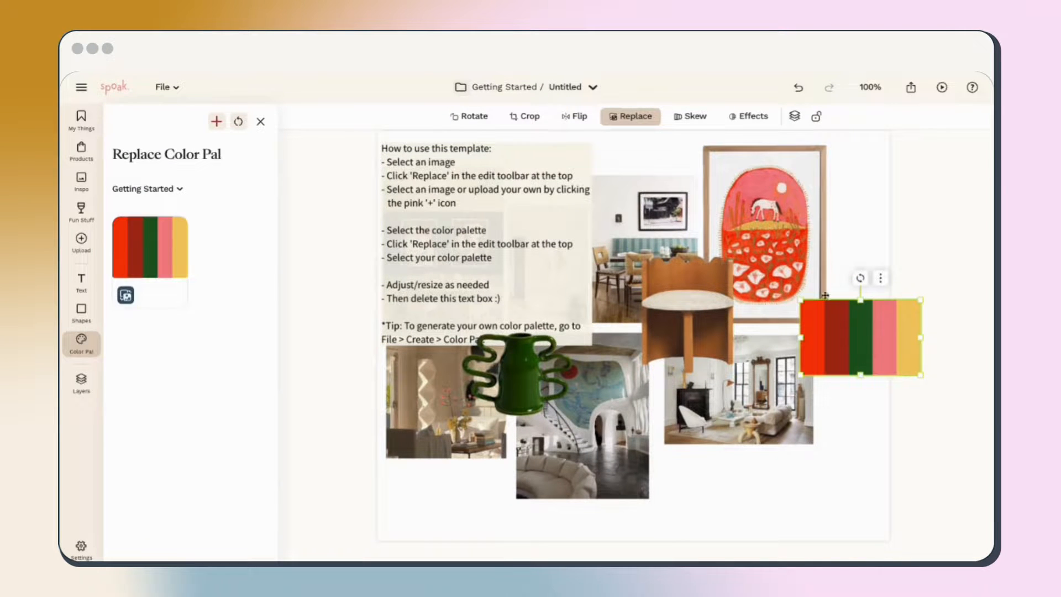
# Apply the new palette over the old strip and clear the instruction text box.
pyautogui.click(467, 116)
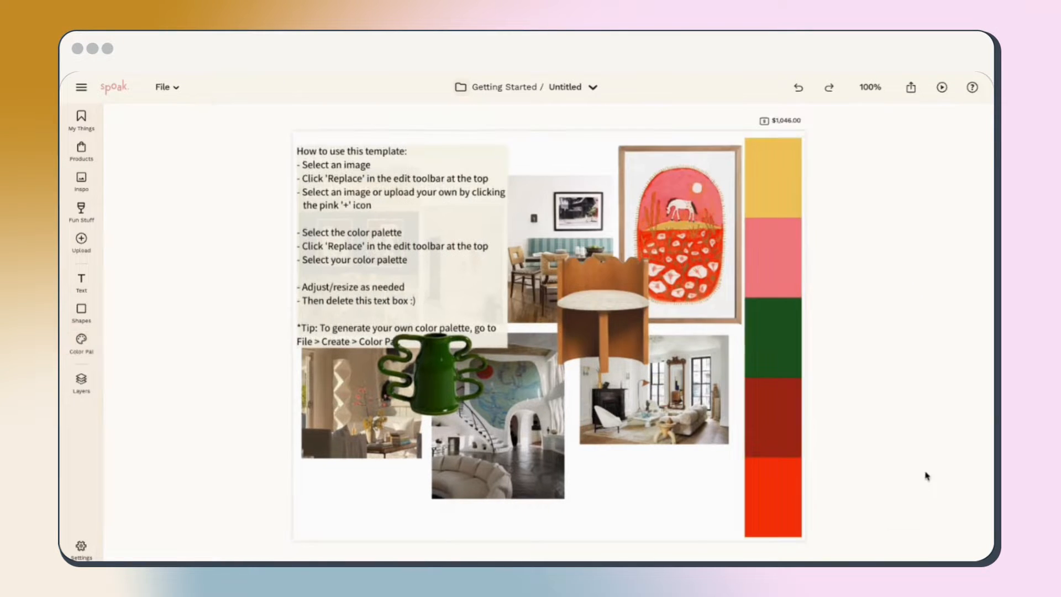
pyautogui.click(396, 244)
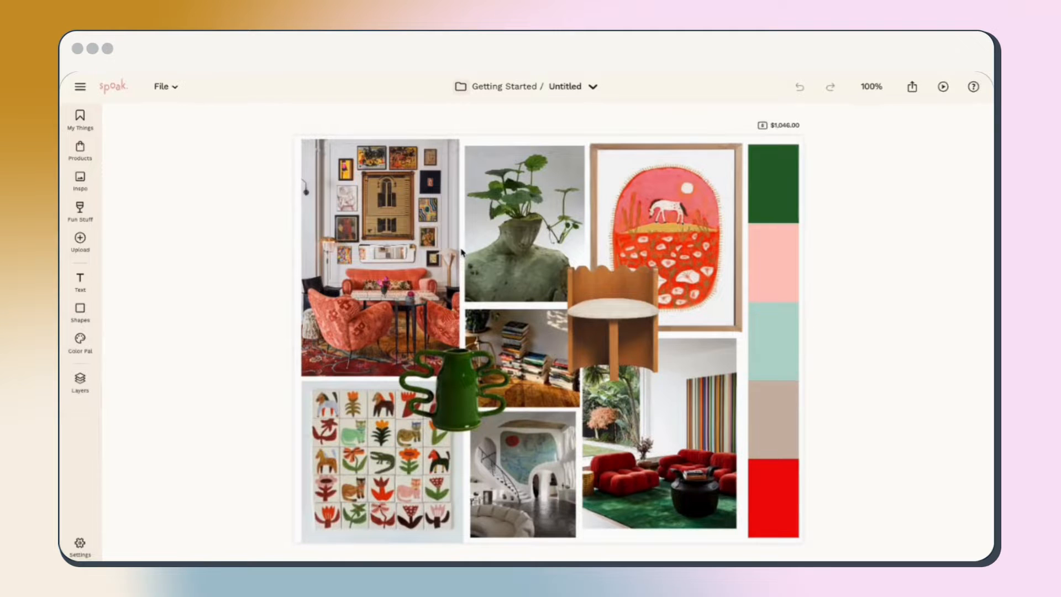
# Download the Vizi via Share as an HD JPG with no watermark.
pyautogui.click(911, 87)
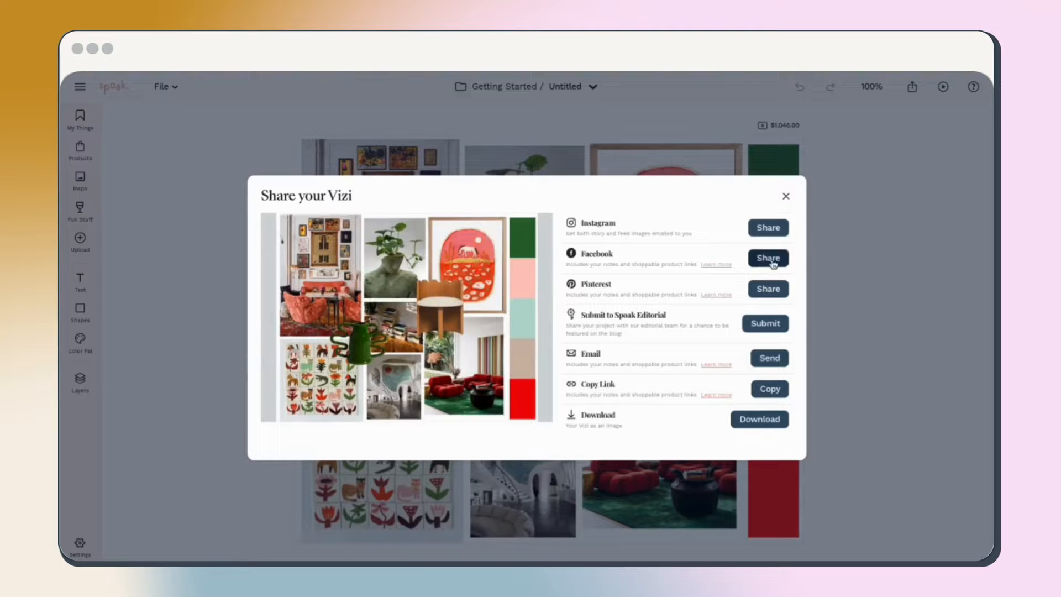
pyautogui.click(758, 419)
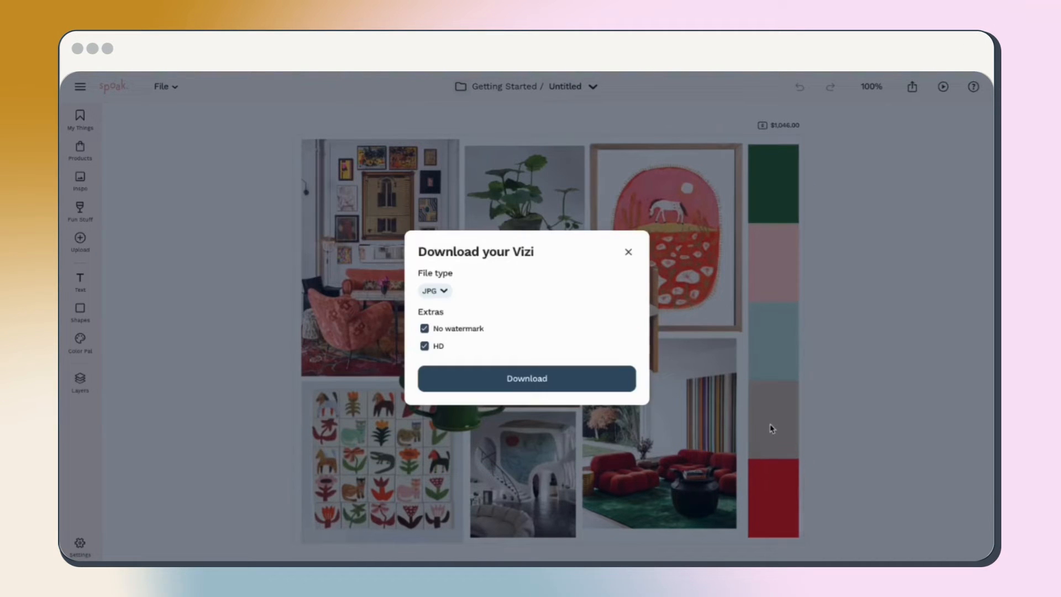
pyautogui.click(627, 252)
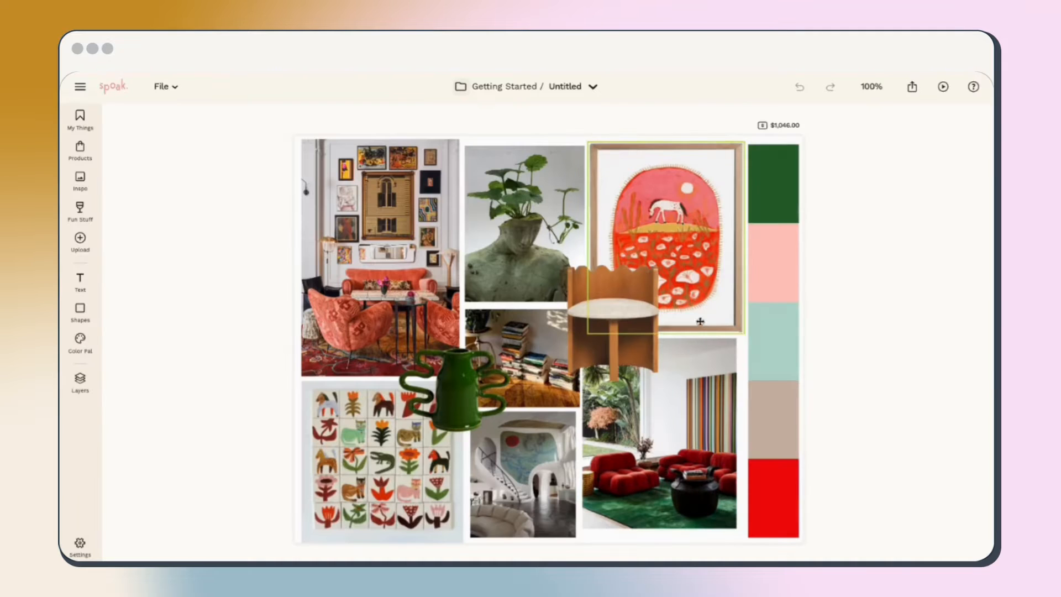
pyautogui.click(833, 422)
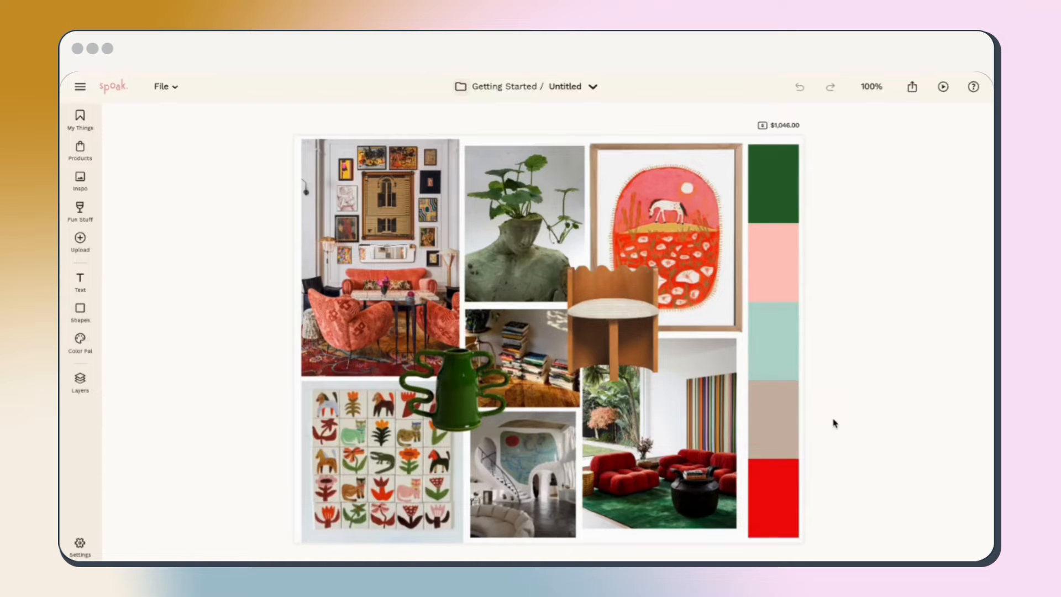